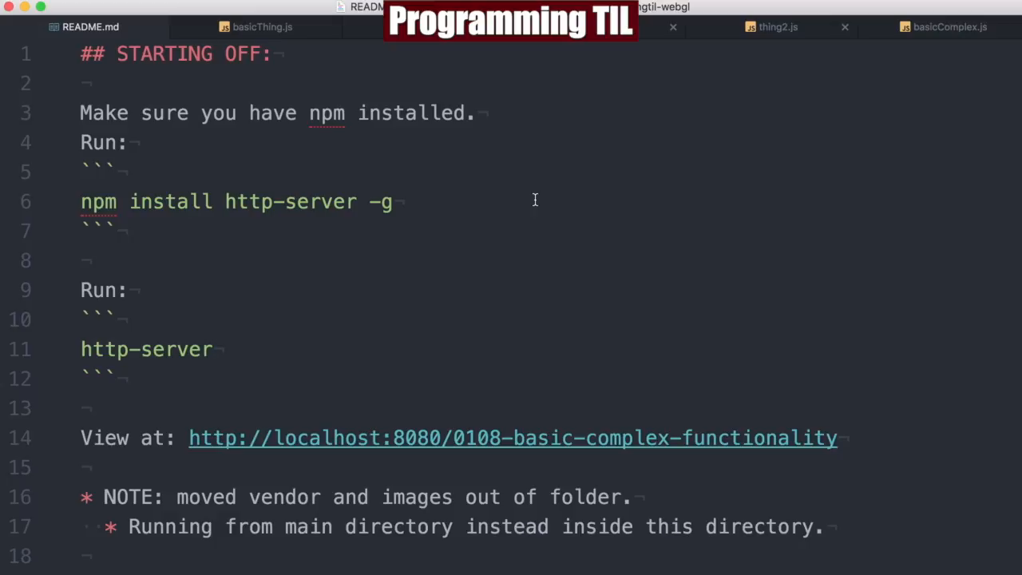
{"action": "mouse_move", "coordinate": [390, 247]}
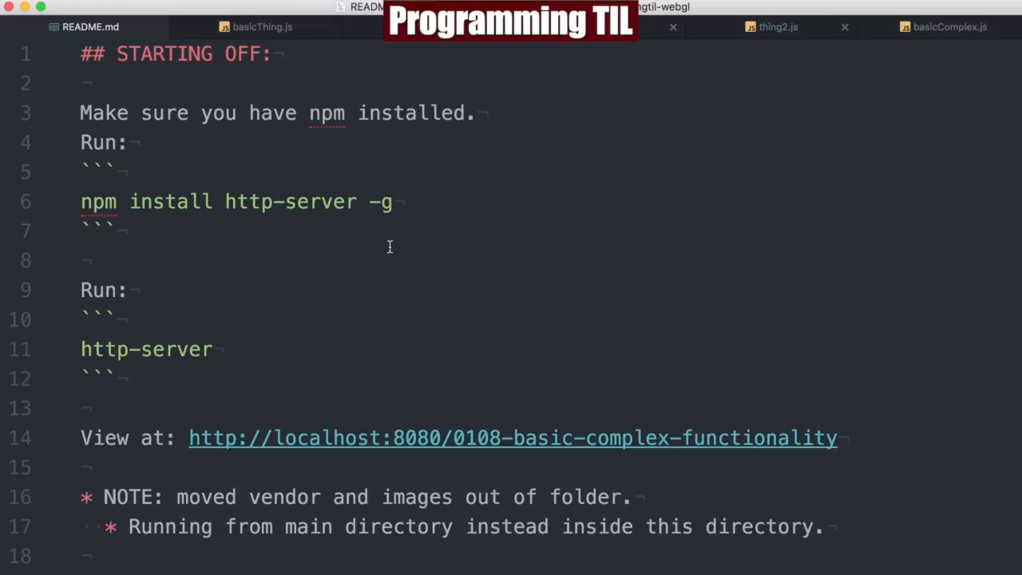
{"action": "mouse_move", "coordinate": [314, 341]}
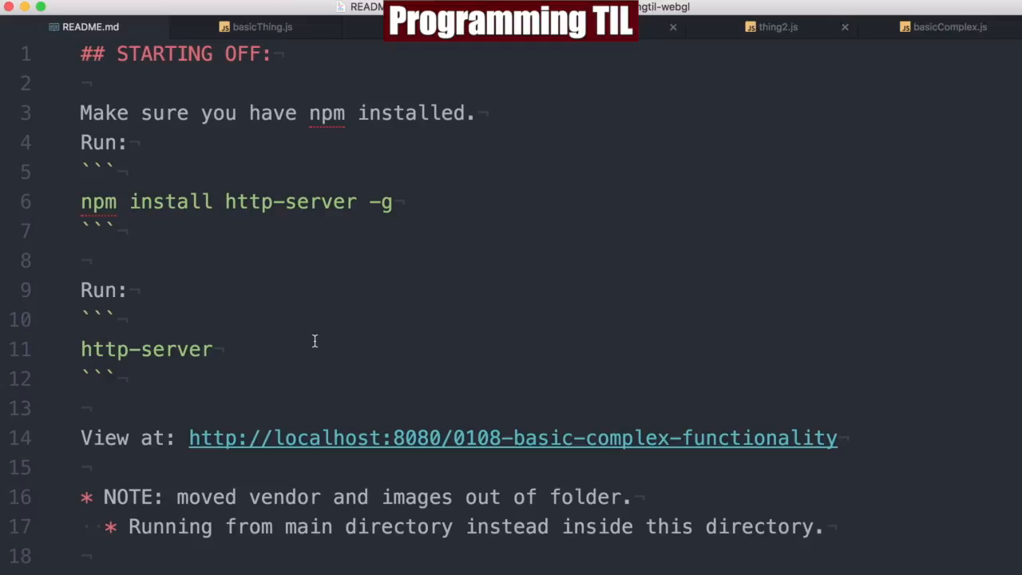
{"action": "mouse_move", "coordinate": [556, 355]}
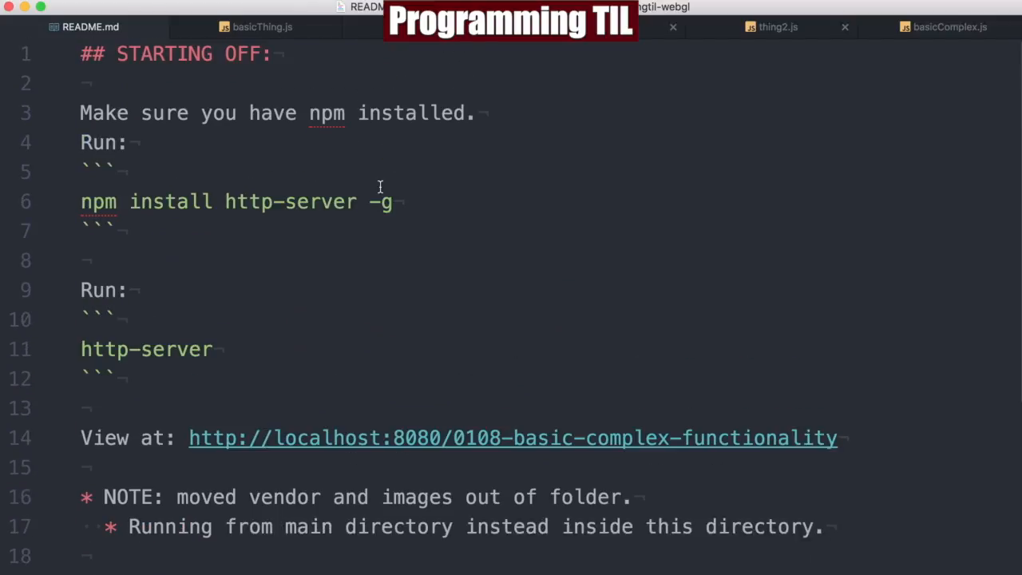
Switch from the thing1.js tab to thing2.js and scroll through its code.
{"action": "left_click", "coordinate": [262, 27]}
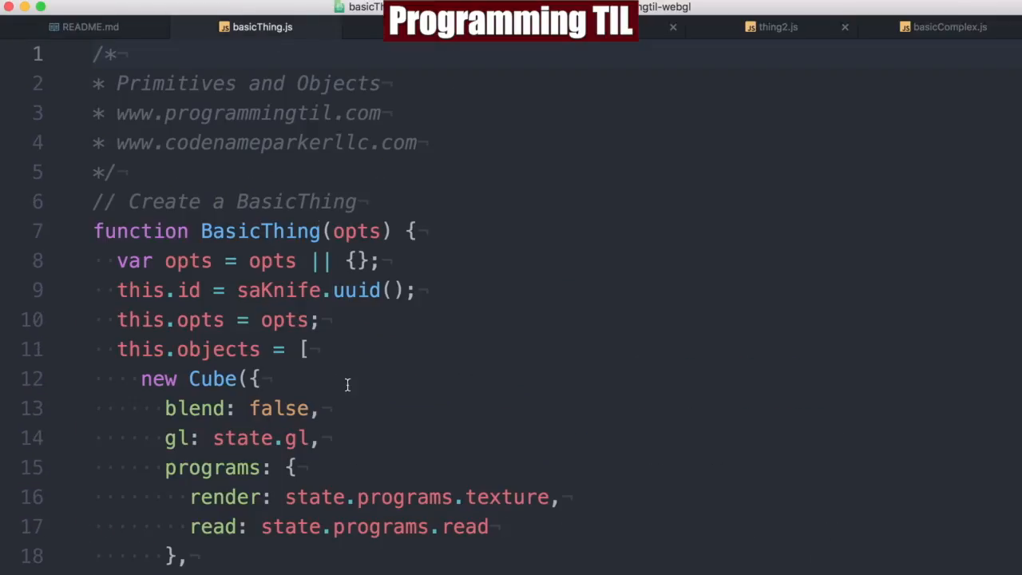
{"action": "left_click", "coordinate": [100, 54]}
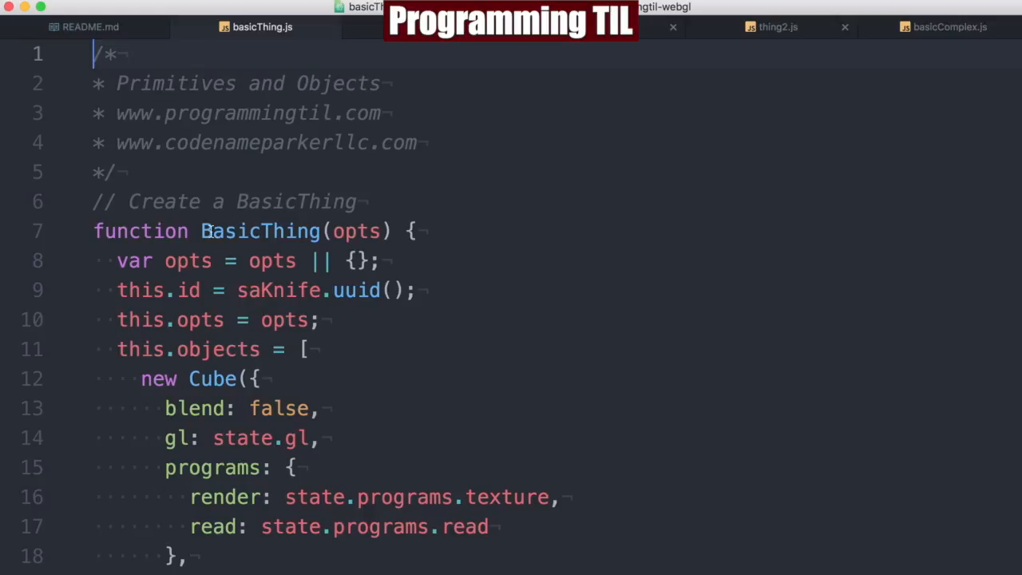
{"action": "scroll", "scroll_direction": "down", "scroll_amount": 3}
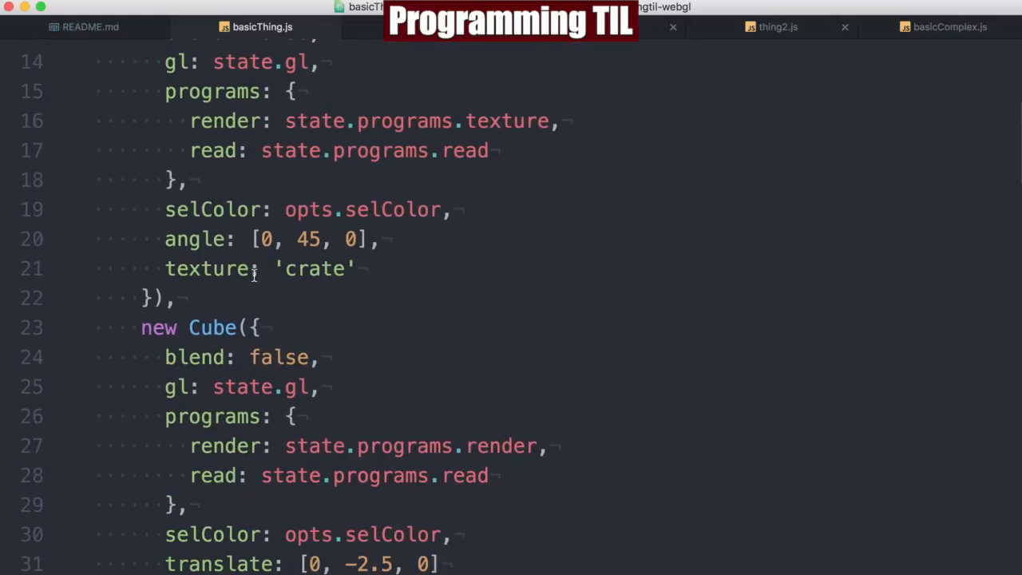
{"action": "scroll", "scroll_direction": "down", "scroll_amount": 3}
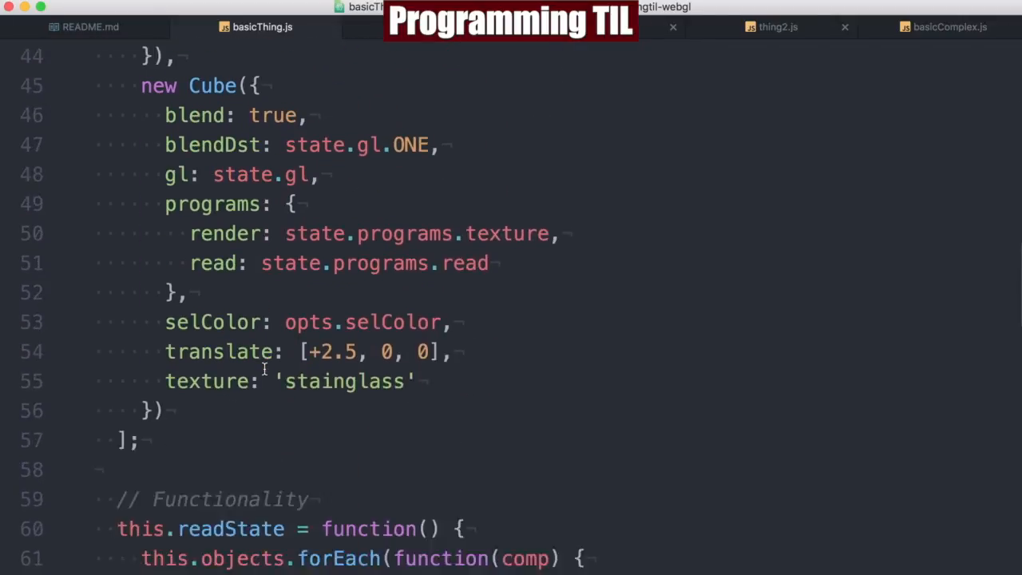
{"action": "scroll", "scroll_direction": "up", "scroll_amount": 3}
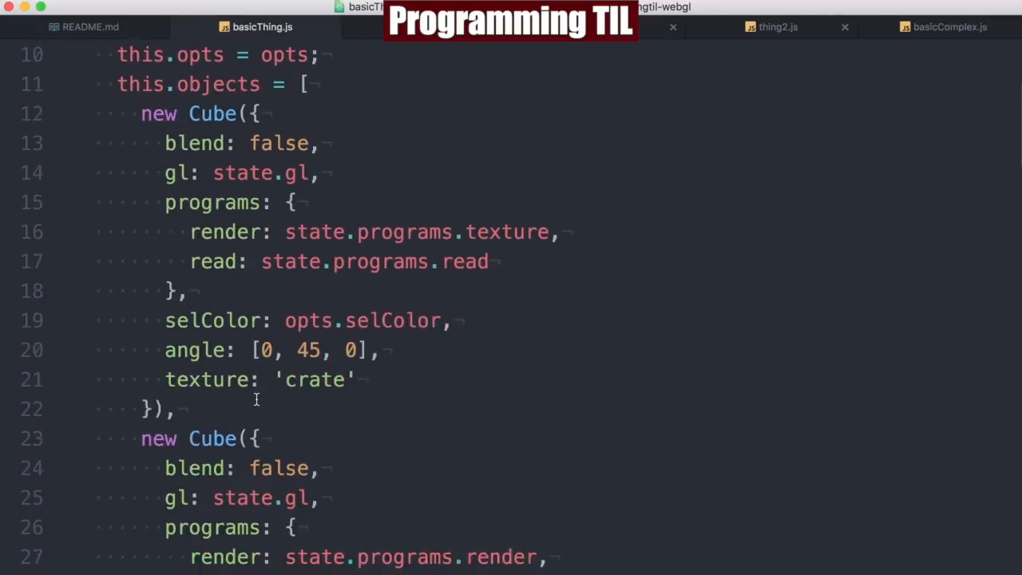
{"action": "scroll", "scroll_direction": "down", "scroll_amount": 3}
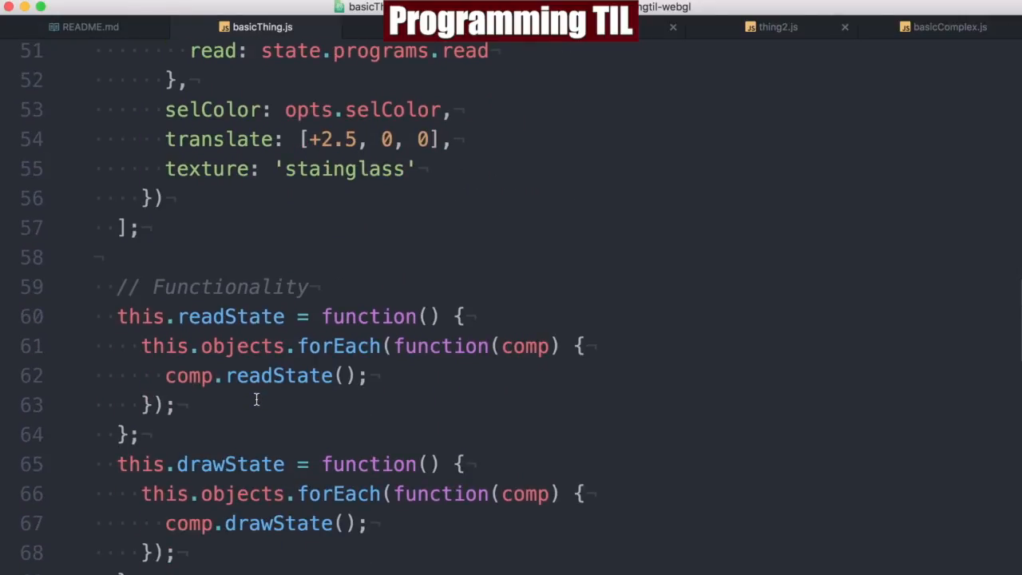
{"action": "mouse_move", "coordinate": [421, 371]}
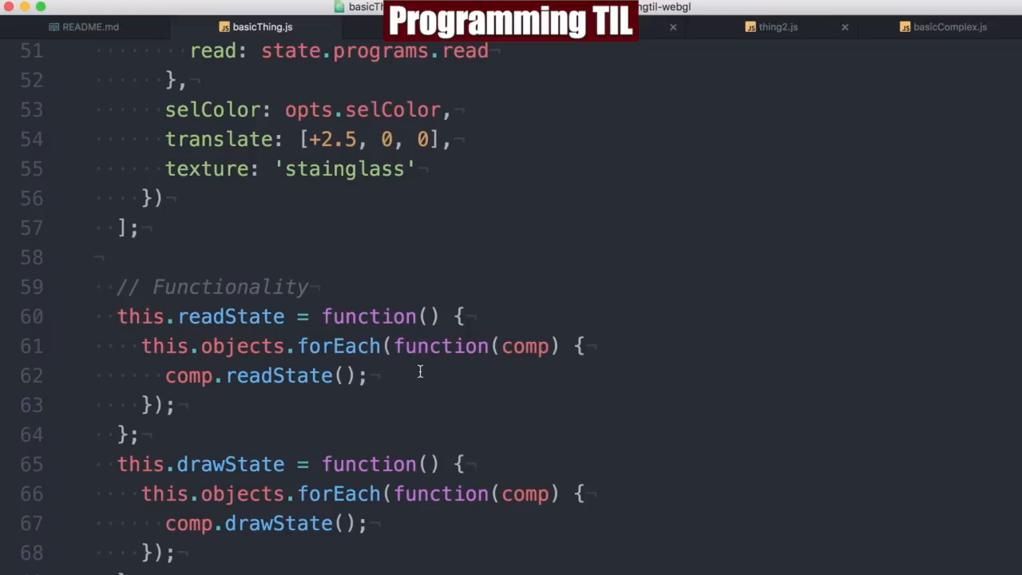
{"action": "scroll", "scroll_direction": "down", "scroll_amount": 3}
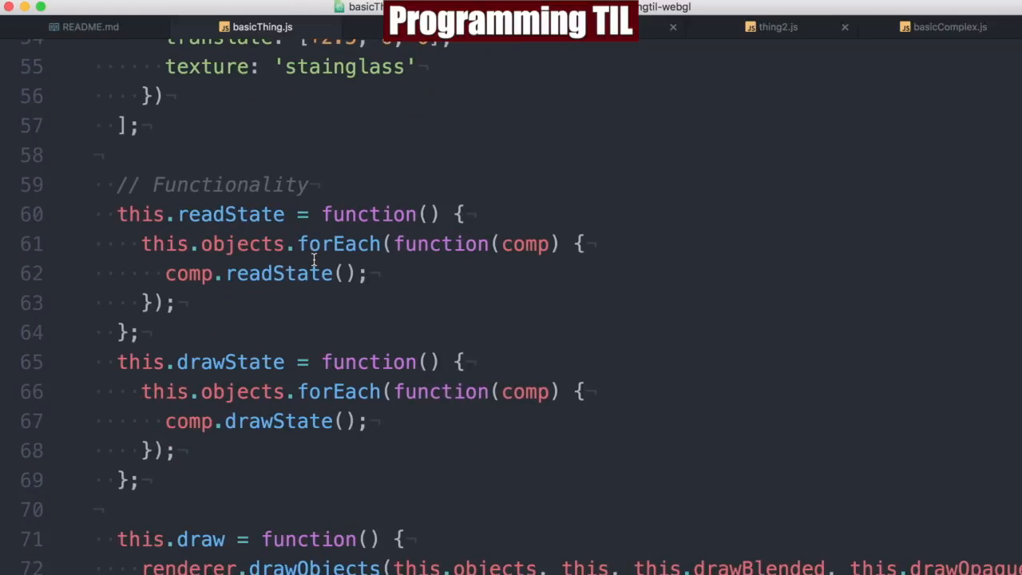
{"action": "left_click", "coordinate": [139, 332]}
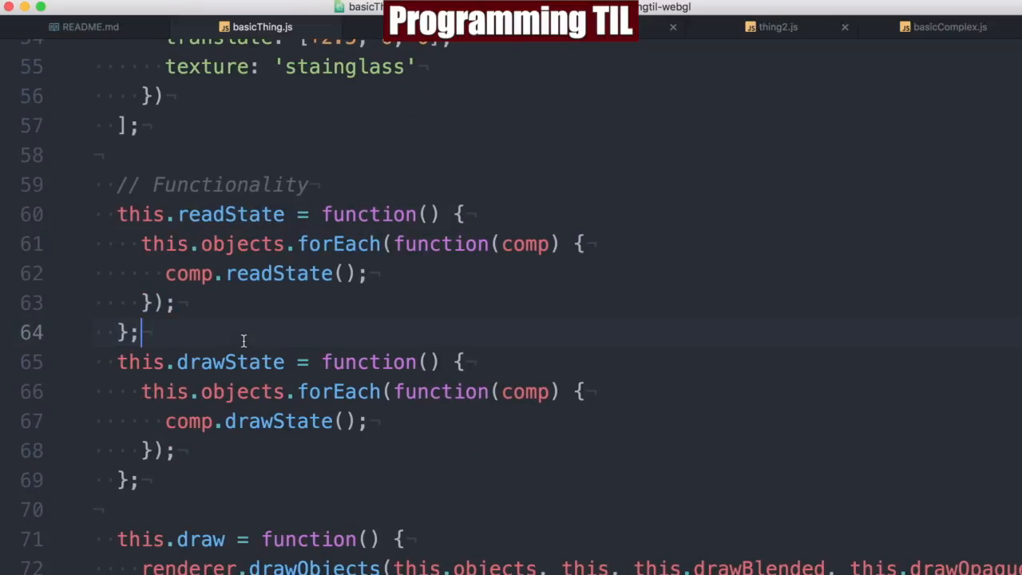
{"action": "scroll", "scroll_direction": "down", "scroll_amount": 3}
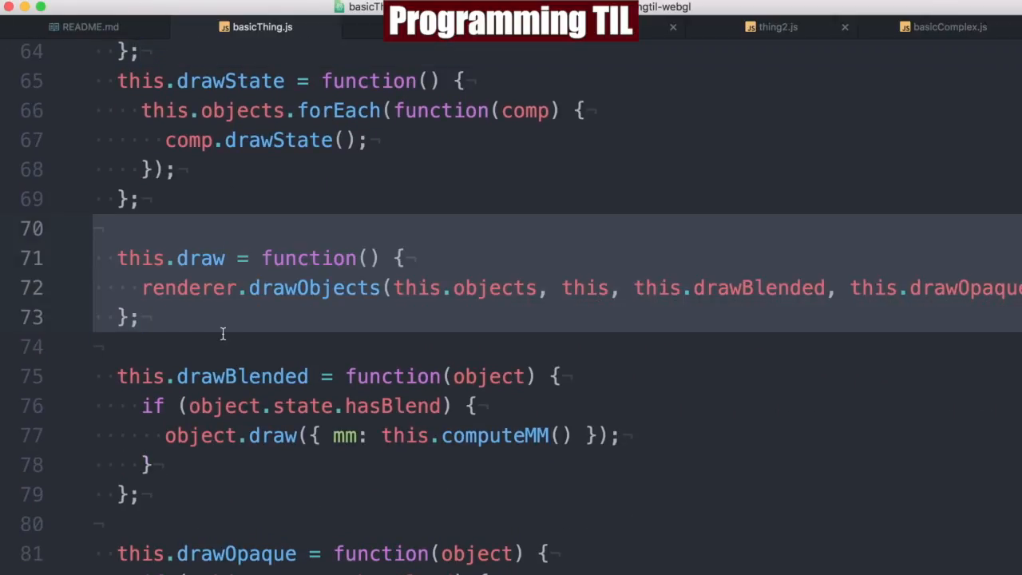
Clear the selection on the draw function and review Thing2's cube definitions.
{"action": "left_click", "coordinate": [190, 288]}
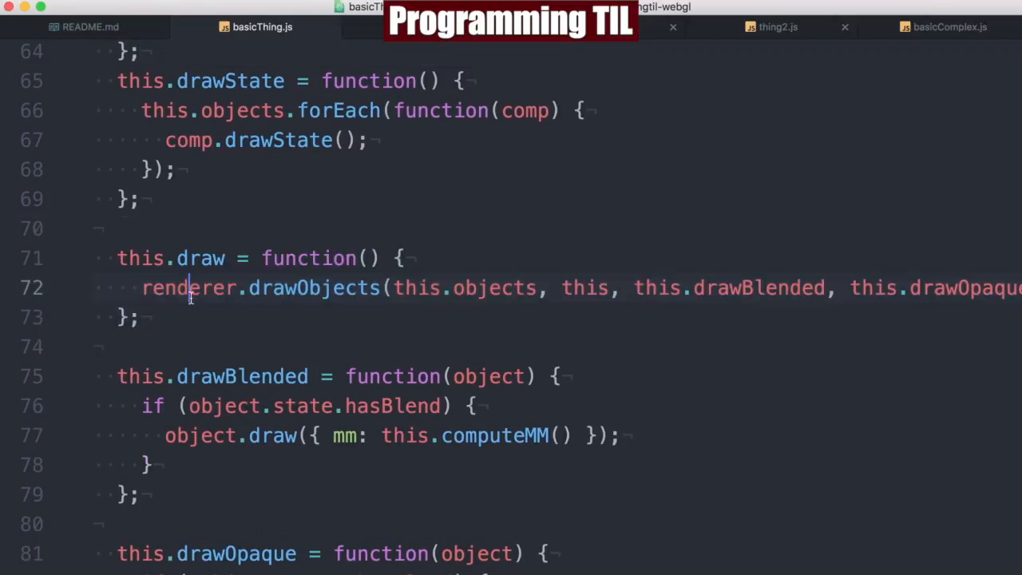
{"action": "scroll", "scroll_direction": "down", "scroll_amount": 3}
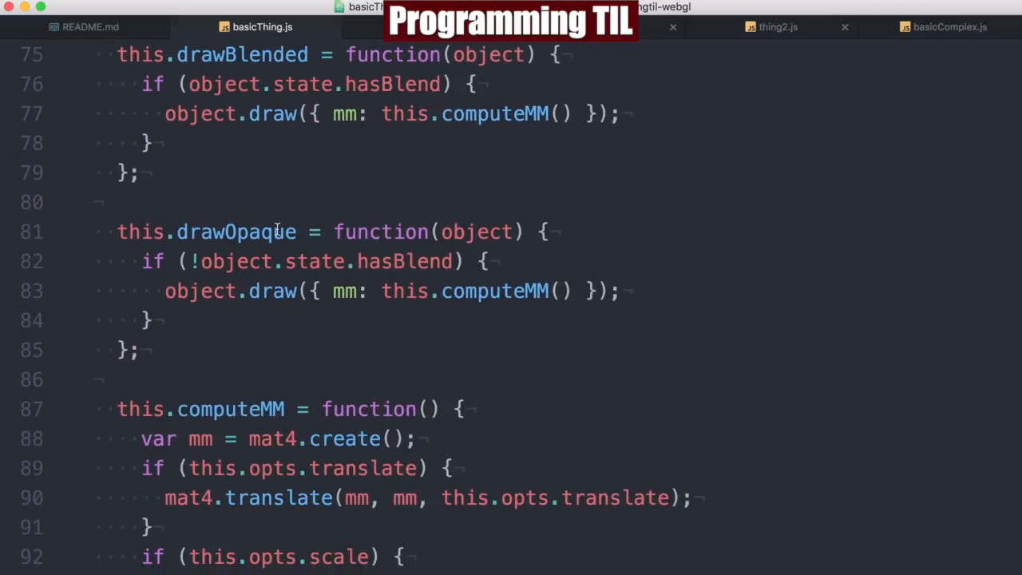
{"action": "mouse_move", "coordinate": [203, 232]}
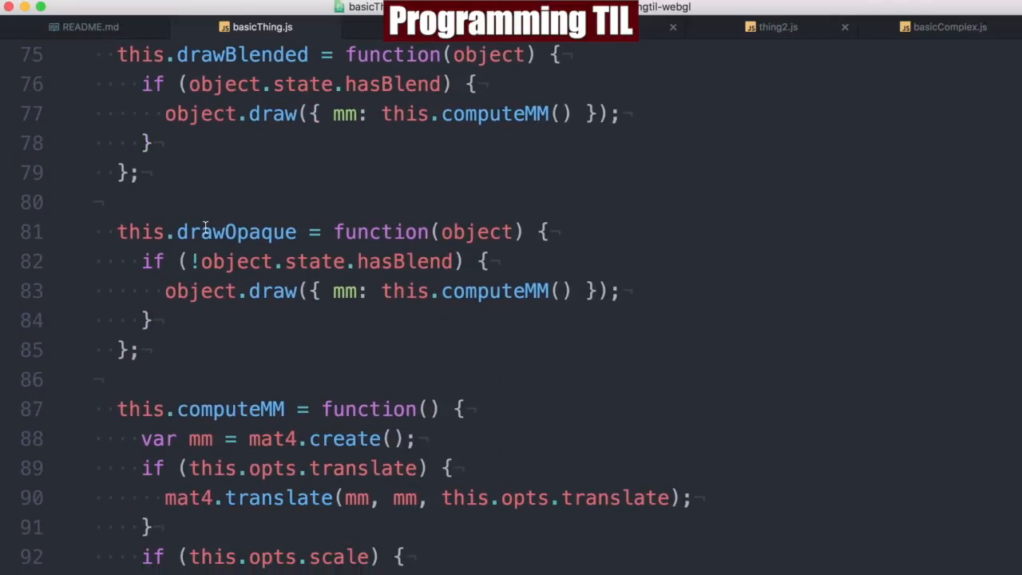
{"action": "scroll", "scroll_direction": "down", "scroll_amount": 3}
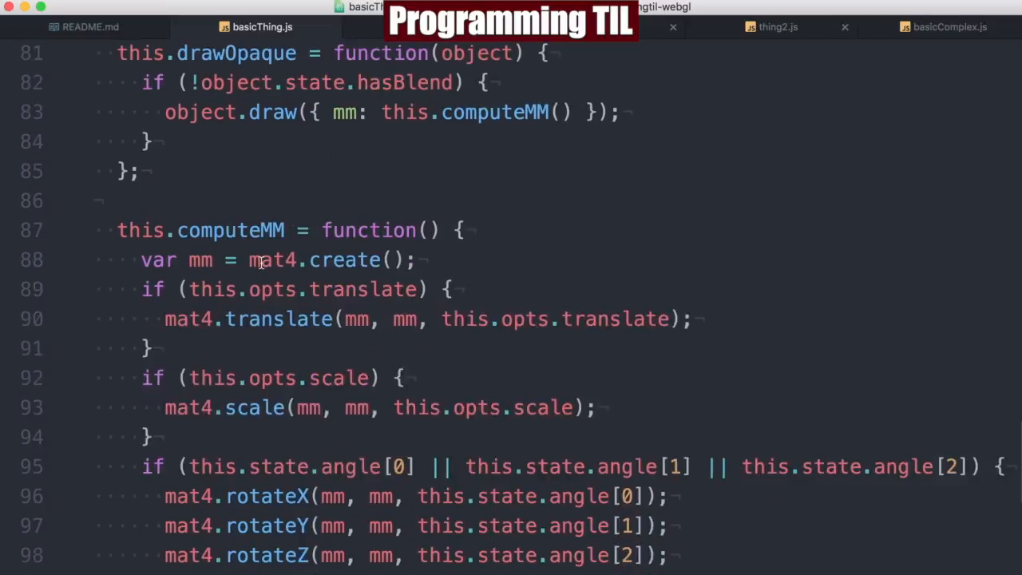
{"action": "scroll", "scroll_direction": "up", "scroll_amount": 3}
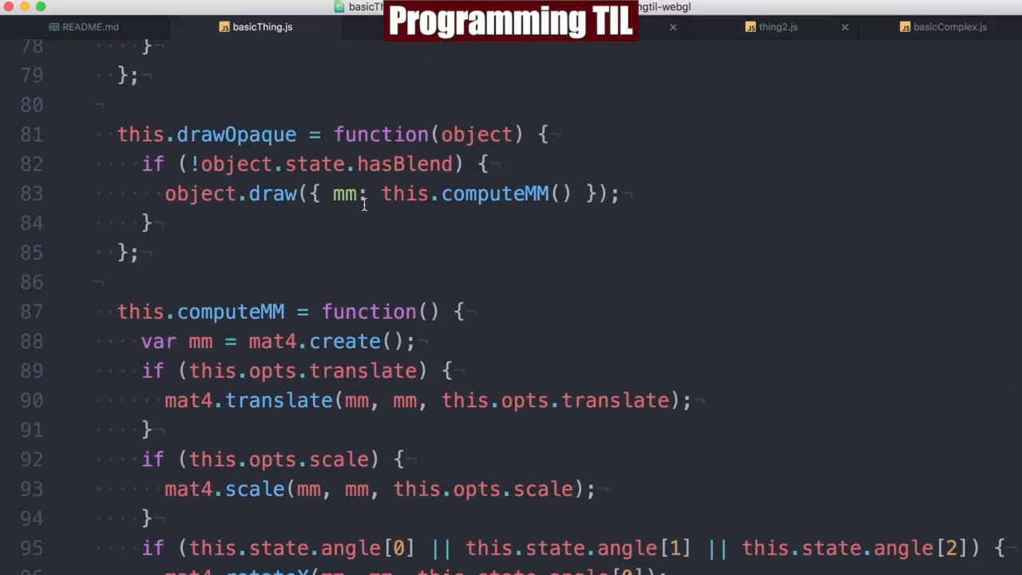
{"action": "scroll", "scroll_direction": "down", "scroll_amount": 3}
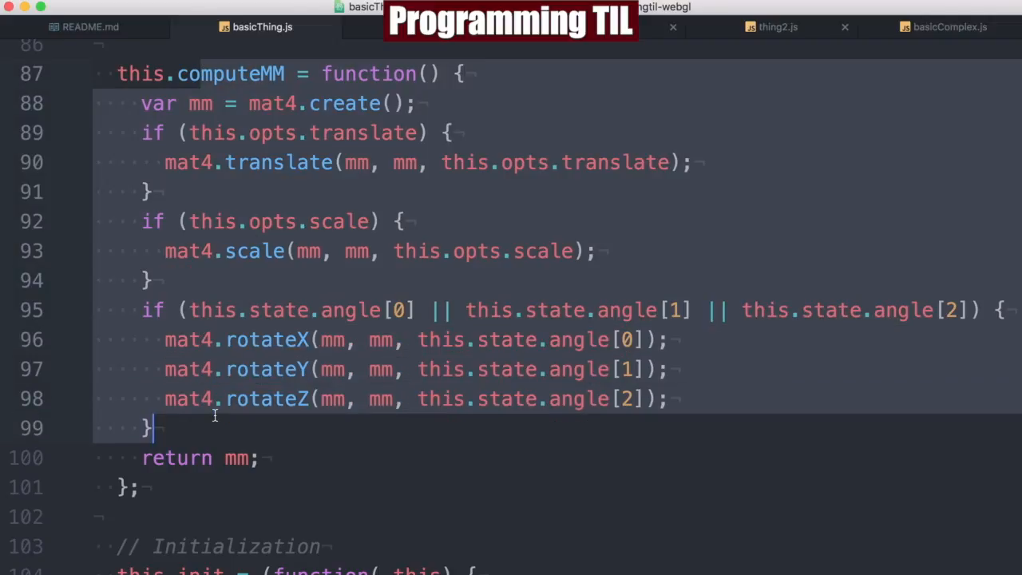
{"action": "scroll", "scroll_direction": "down", "scroll_amount": 3}
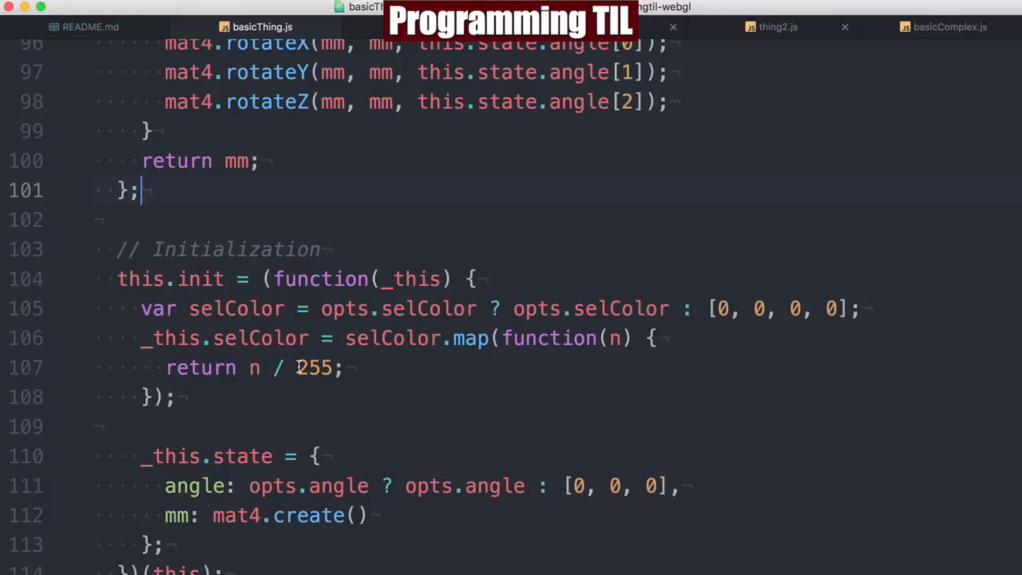
{"action": "scroll", "scroll_direction": "up", "scroll_amount": 3}
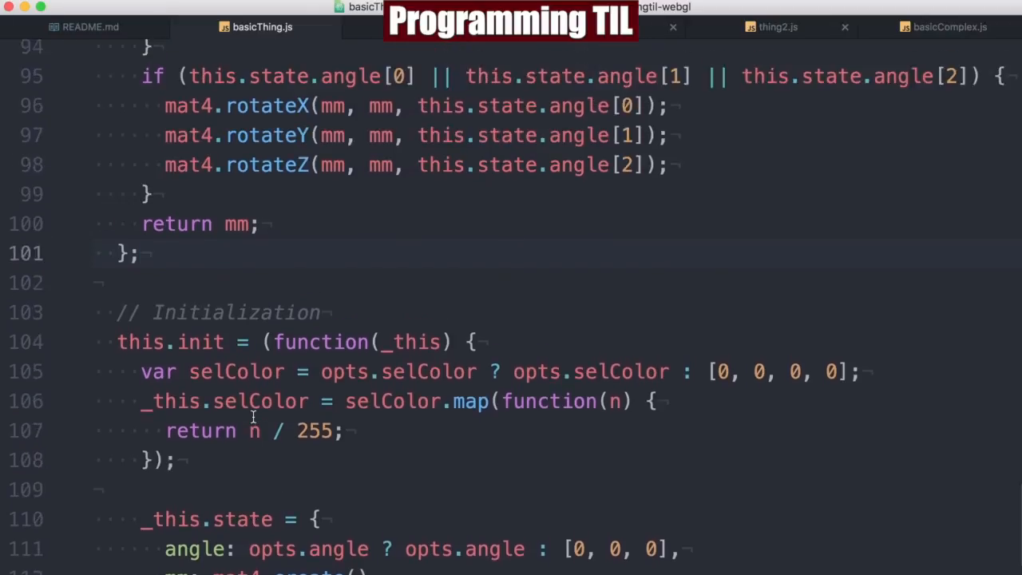
{"action": "scroll", "scroll_direction": "up", "scroll_amount": 3}
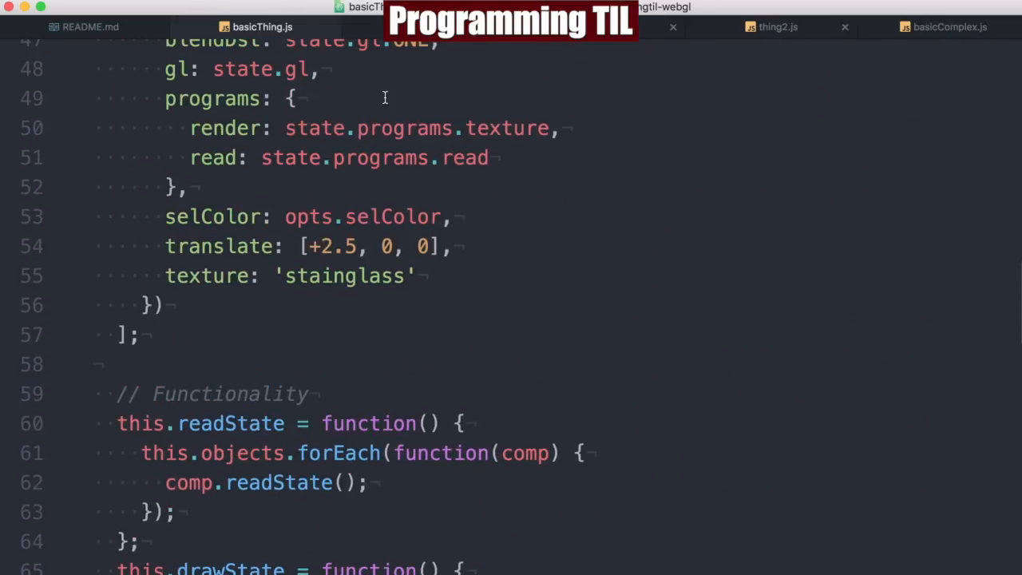
{"action": "scroll", "scroll_direction": "up", "scroll_amount": 3}
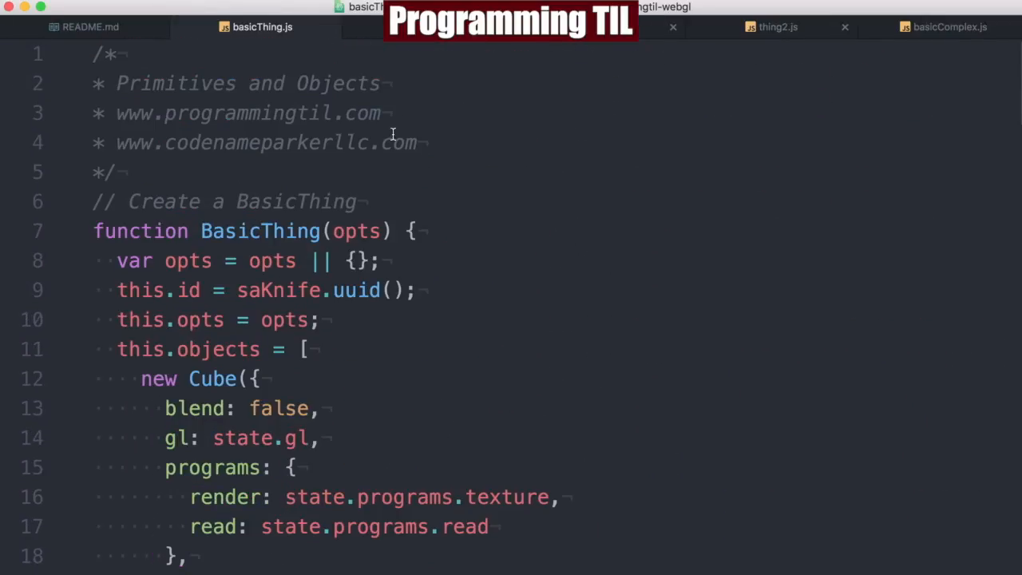
{"action": "scroll", "scroll_direction": "down", "scroll_amount": 3}
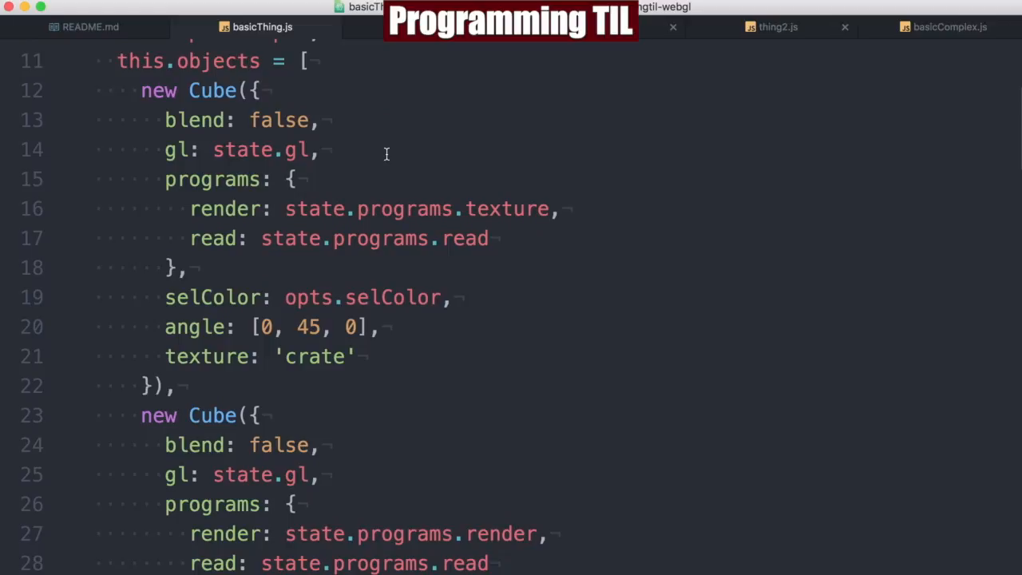
{"action": "scroll", "scroll_direction": "up", "scroll_amount": 3}
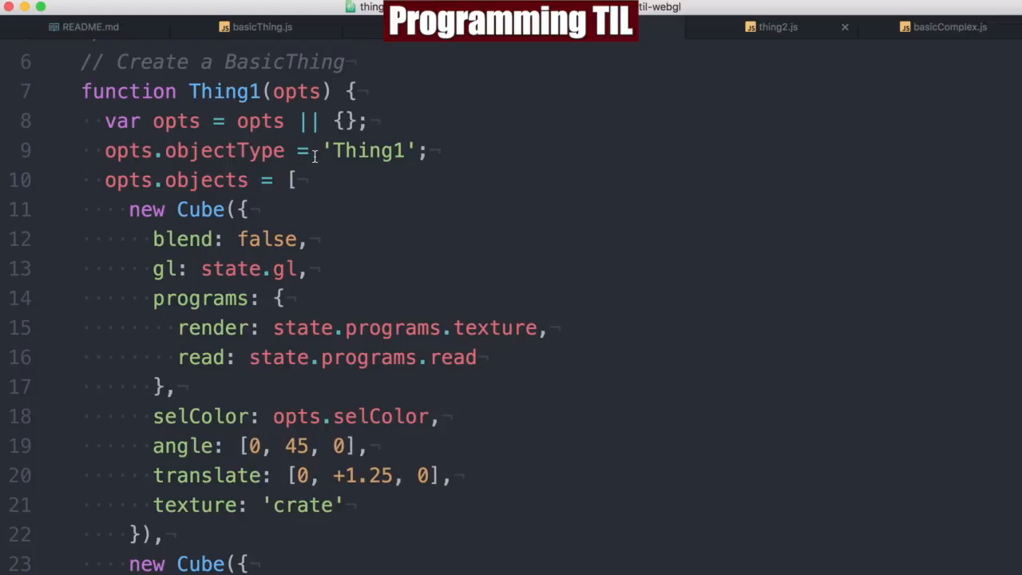
{"action": "mouse_move", "coordinate": [234, 202]}
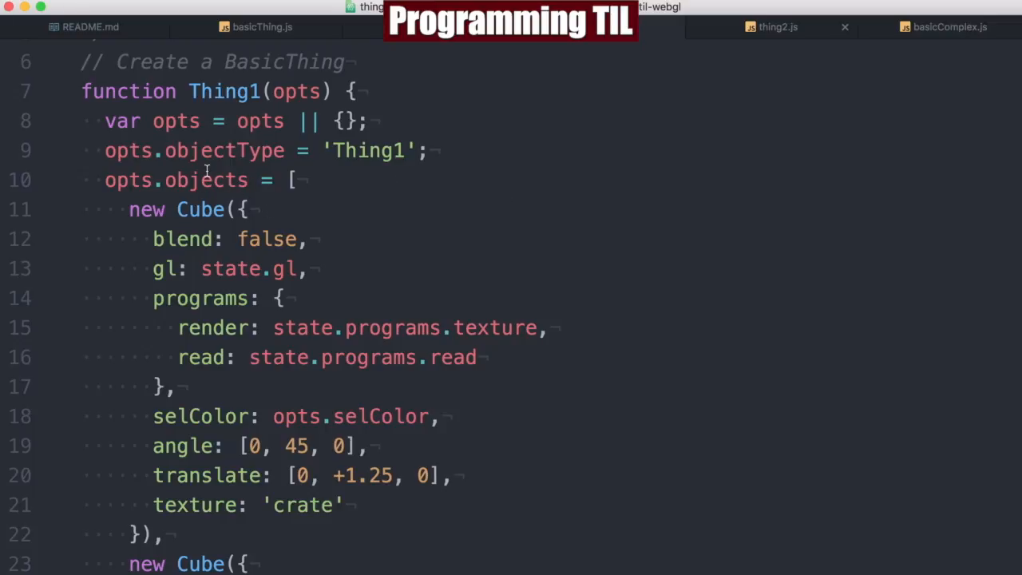
Scroll down to Thing2's return new BasicComplex(opts) line.
{"action": "scroll", "scroll_direction": "down", "scroll_amount": 3}
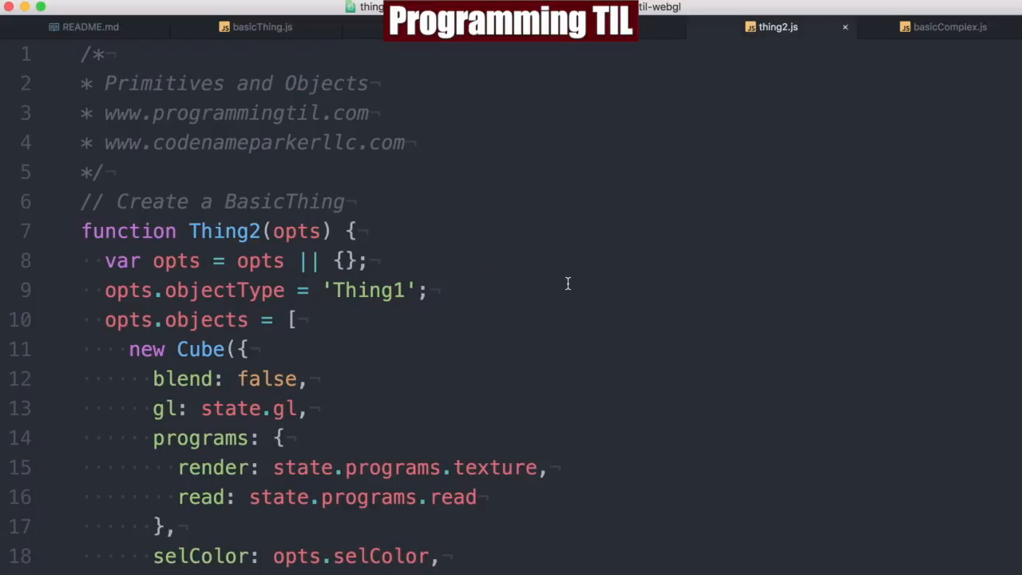
{"action": "scroll", "scroll_direction": "down", "scroll_amount": 3}
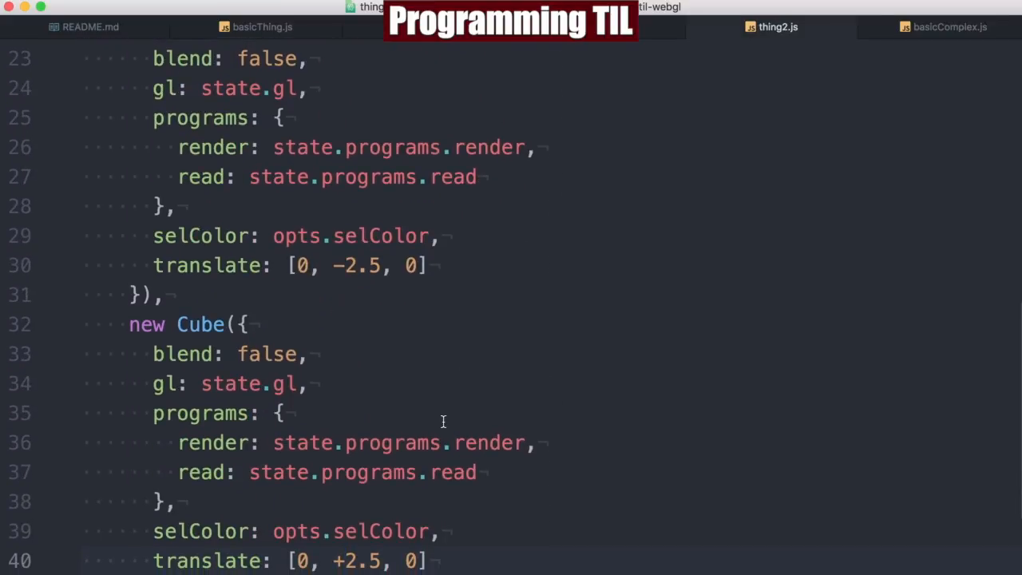
{"action": "scroll", "scroll_direction": "down", "scroll_amount": 3}
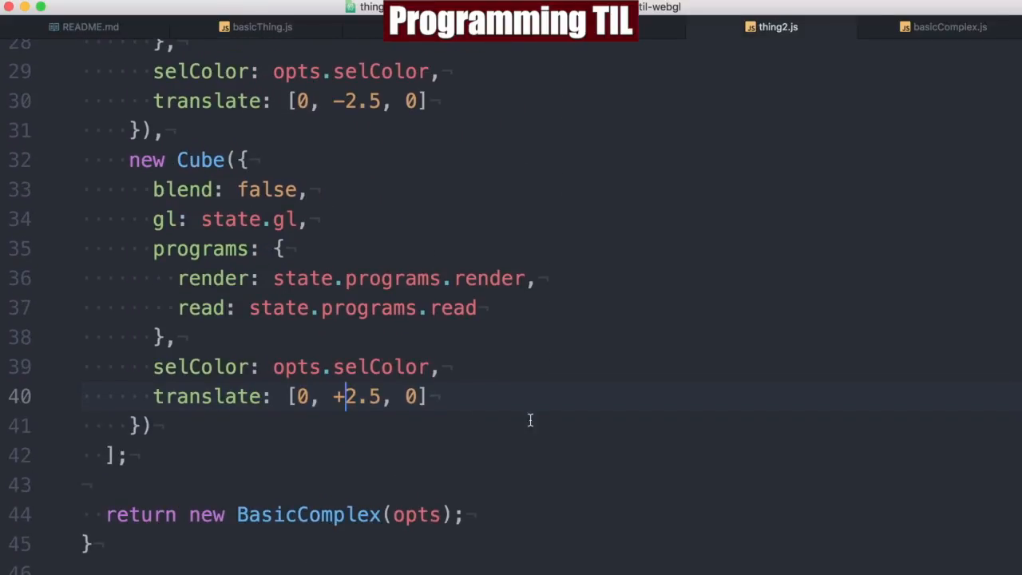
{"action": "left_click", "coordinate": [949, 26]}
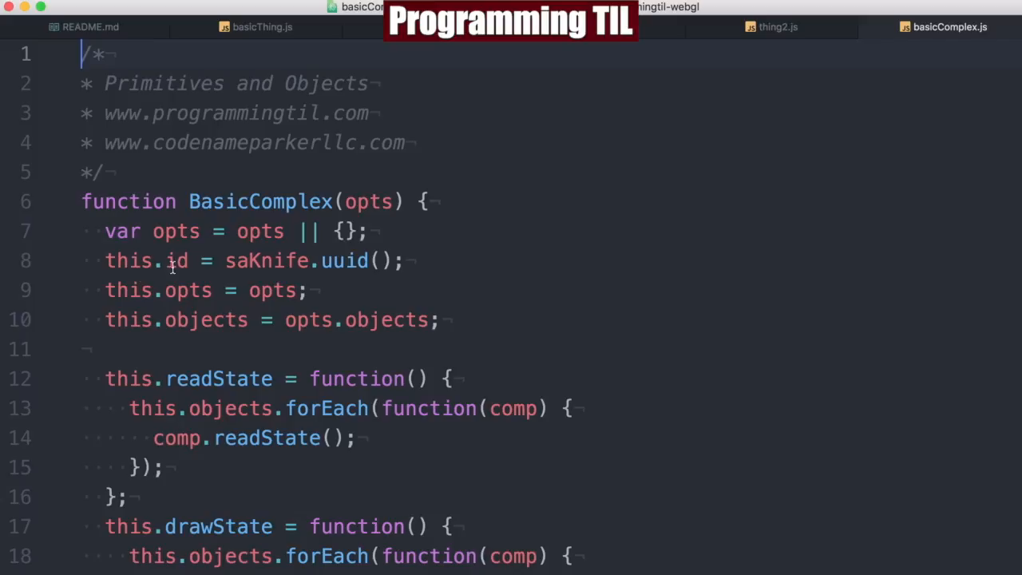
Scroll through basicComplex.js's readState, drawState, computeMM and initialization code.
{"action": "left_click", "coordinate": [408, 261]}
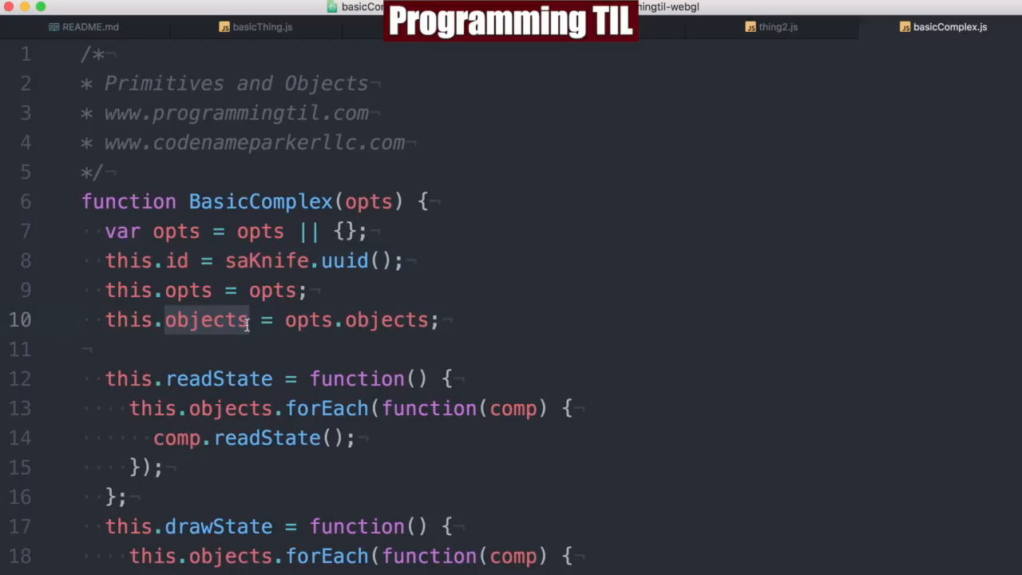
{"action": "scroll", "scroll_direction": "down", "scroll_amount": 3}
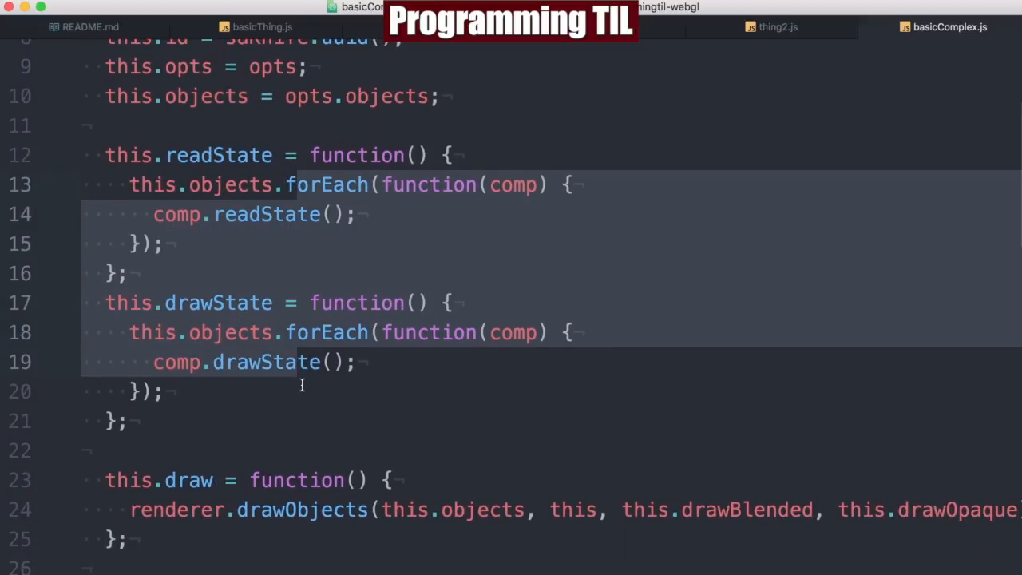
{"action": "scroll", "scroll_direction": "down", "scroll_amount": 3}
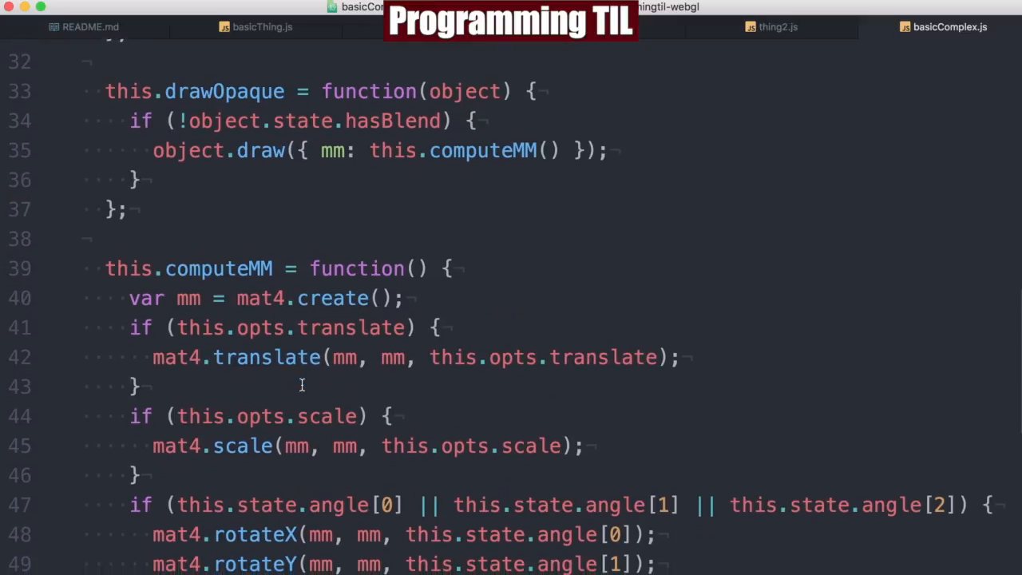
{"action": "scroll", "scroll_direction": "down", "scroll_amount": 3}
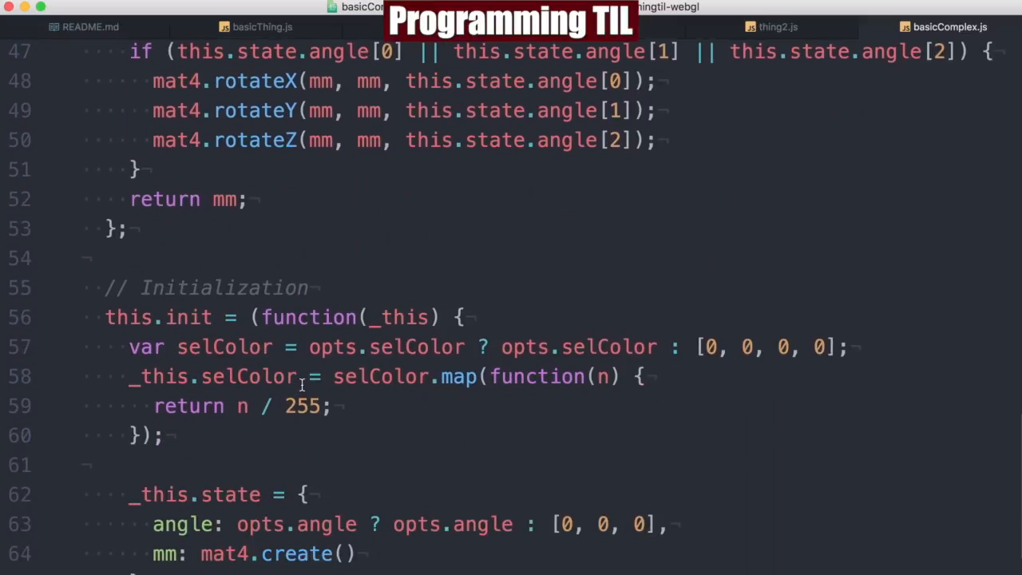
{"action": "scroll", "scroll_direction": "up", "scroll_amount": 3}
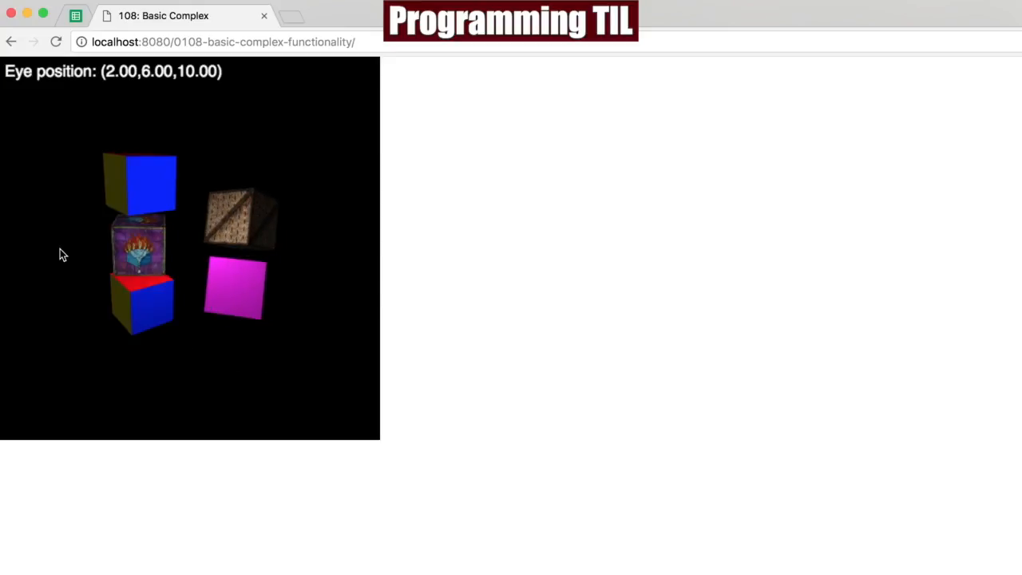
{"action": "mouse_move", "coordinate": [389, 279]}
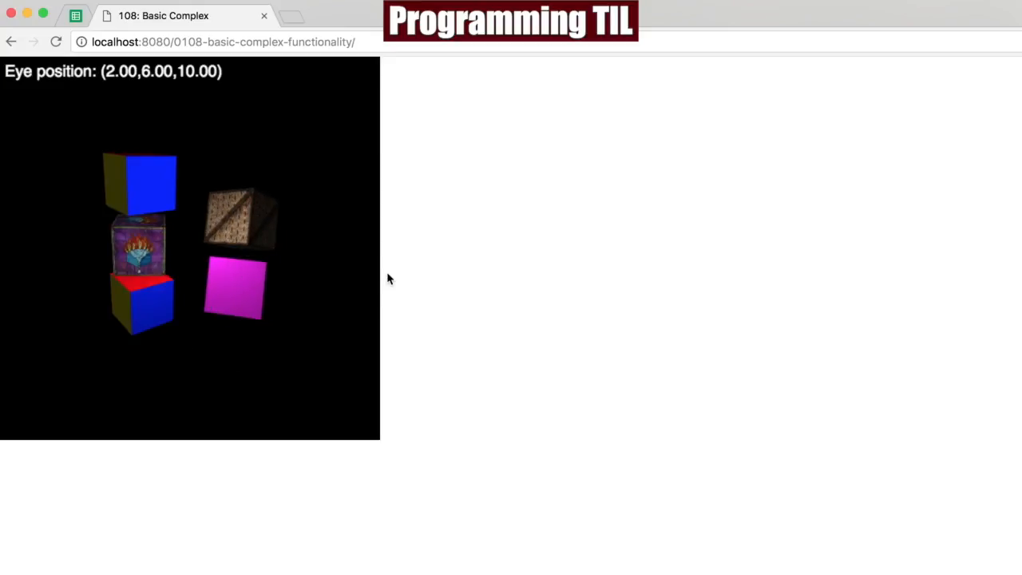